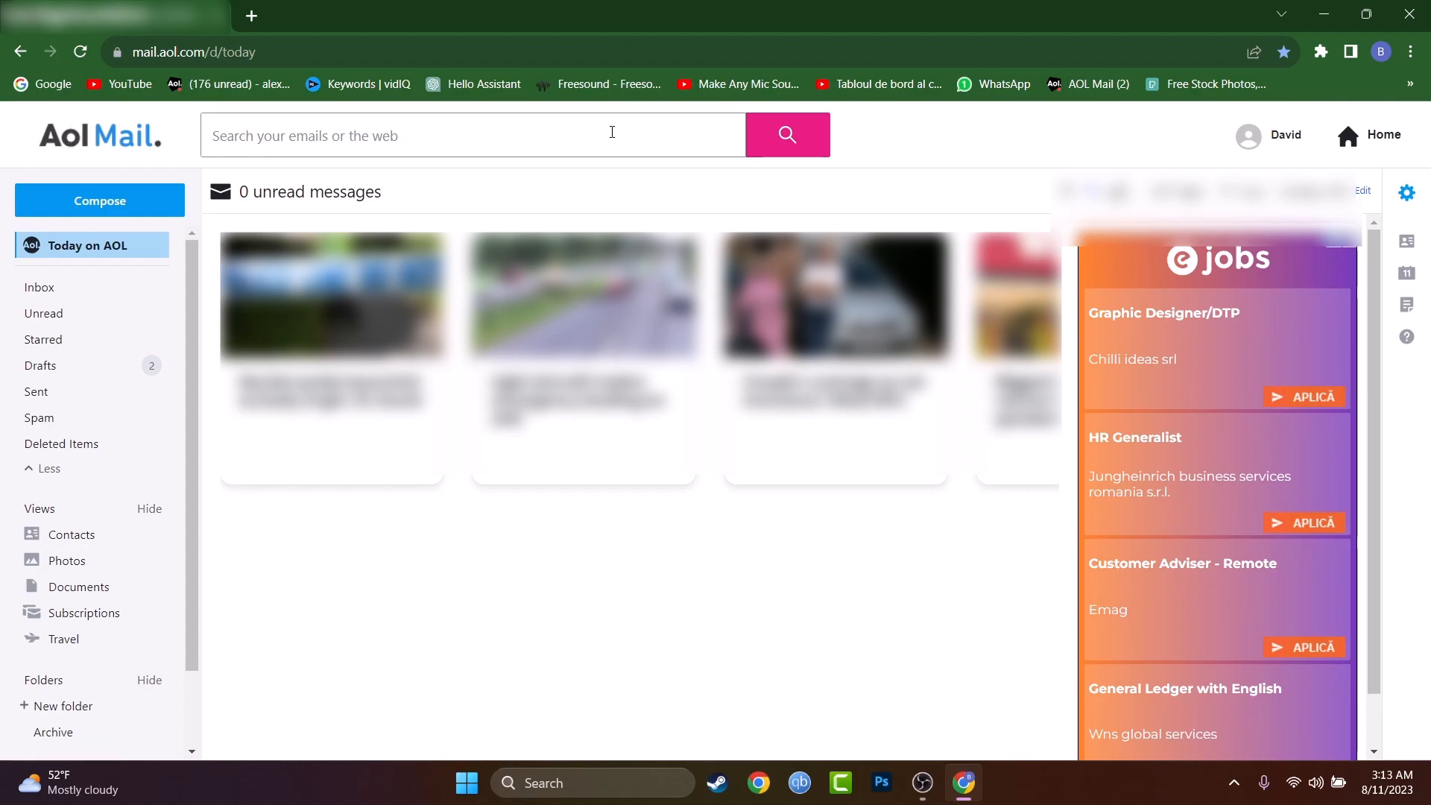
Step: Glance at mail settings, return to the inbox, then open Account info from the profile menu
{"action": "left_click", "coordinate": [1405, 194]}
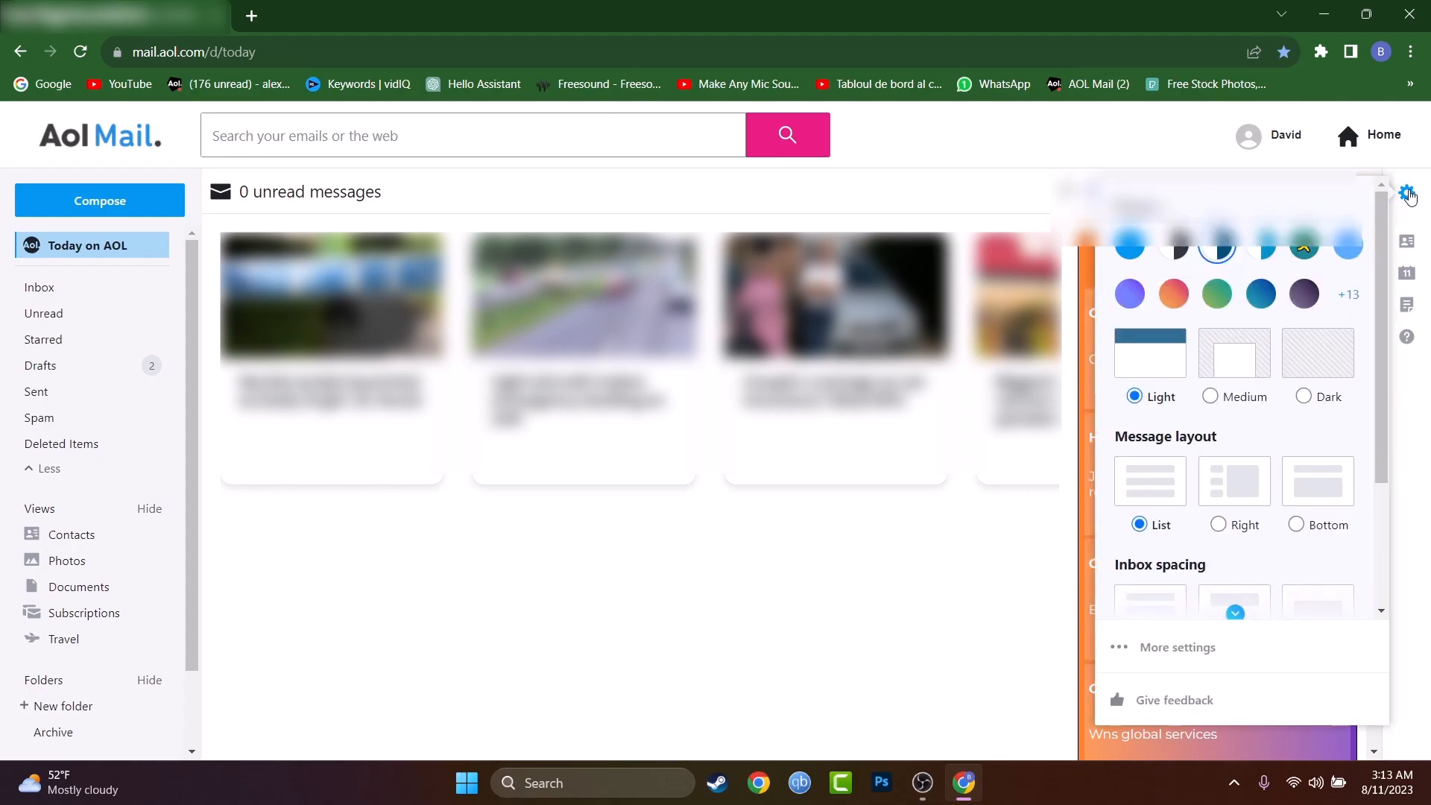
{"action": "left_click", "coordinate": [1177, 647]}
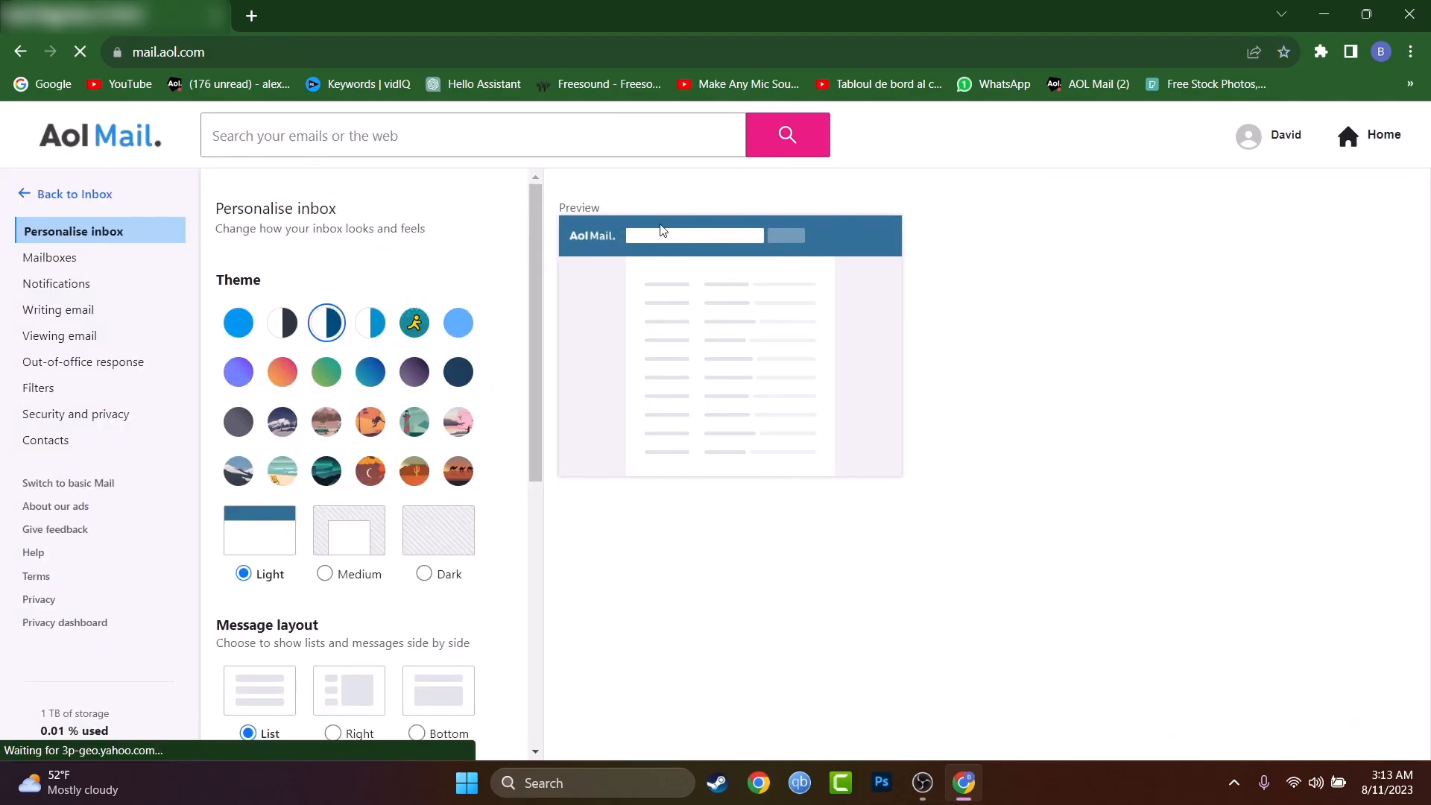
{"action": "left_click", "coordinate": [74, 194]}
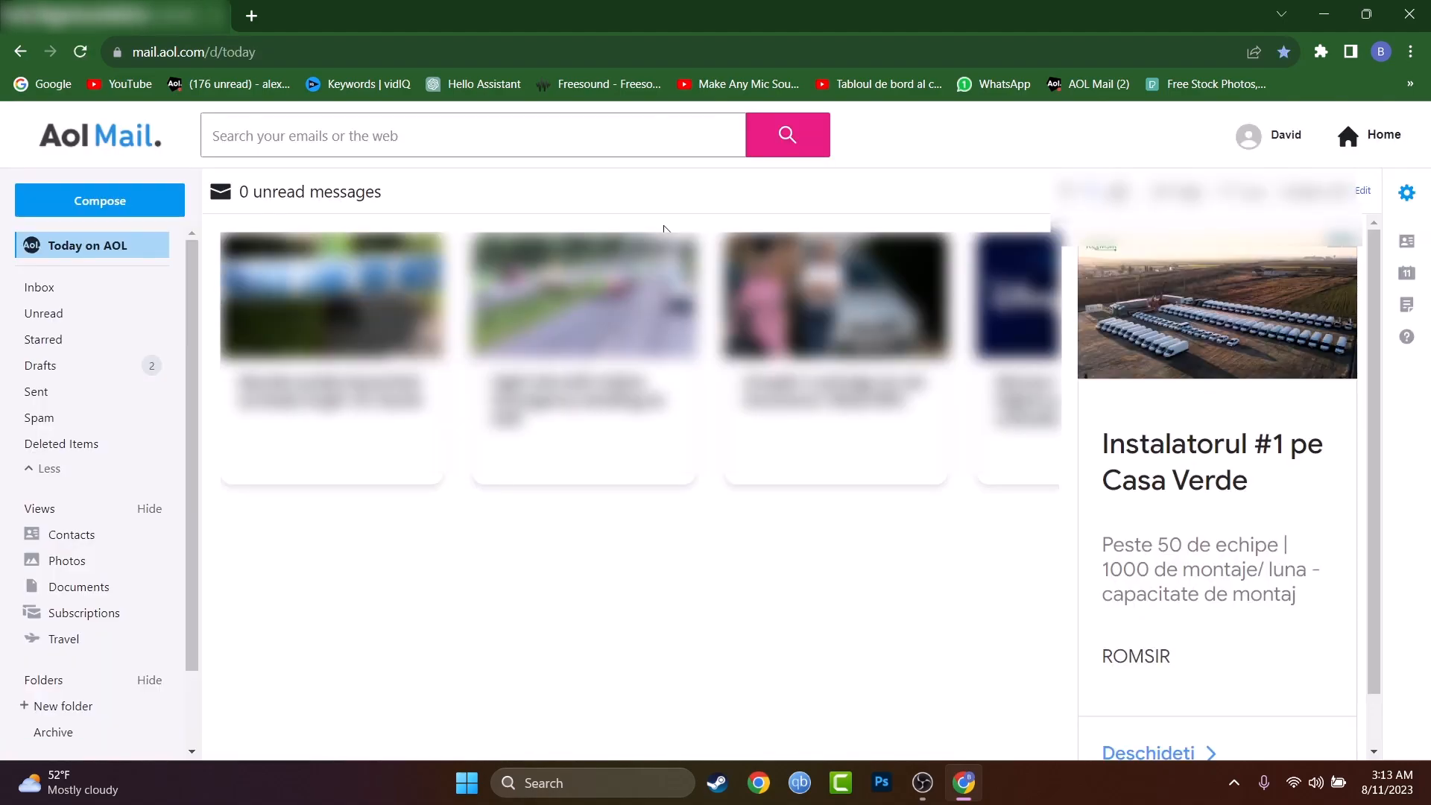
{"action": "left_click", "coordinate": [1248, 135]}
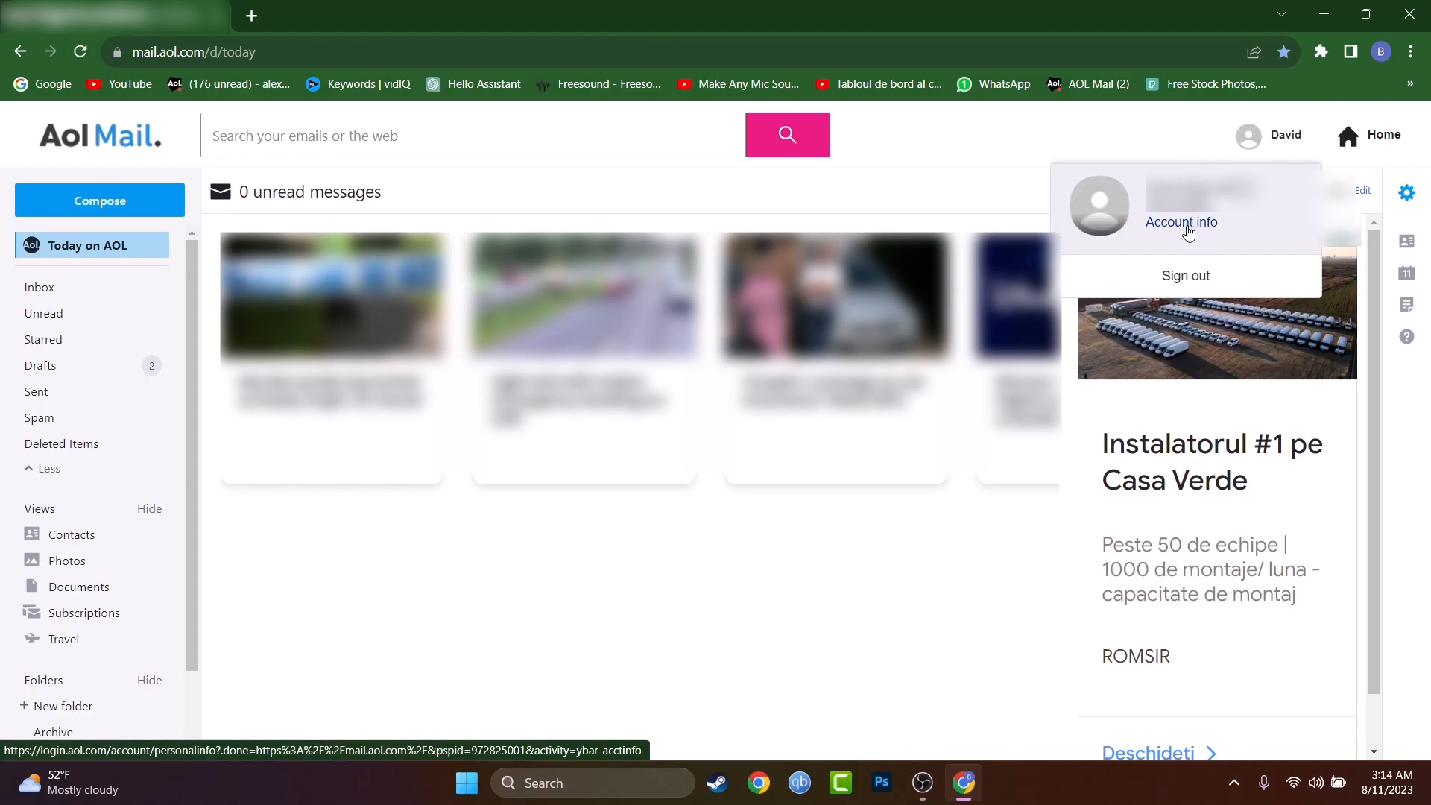
{"action": "left_click", "coordinate": [1180, 222]}
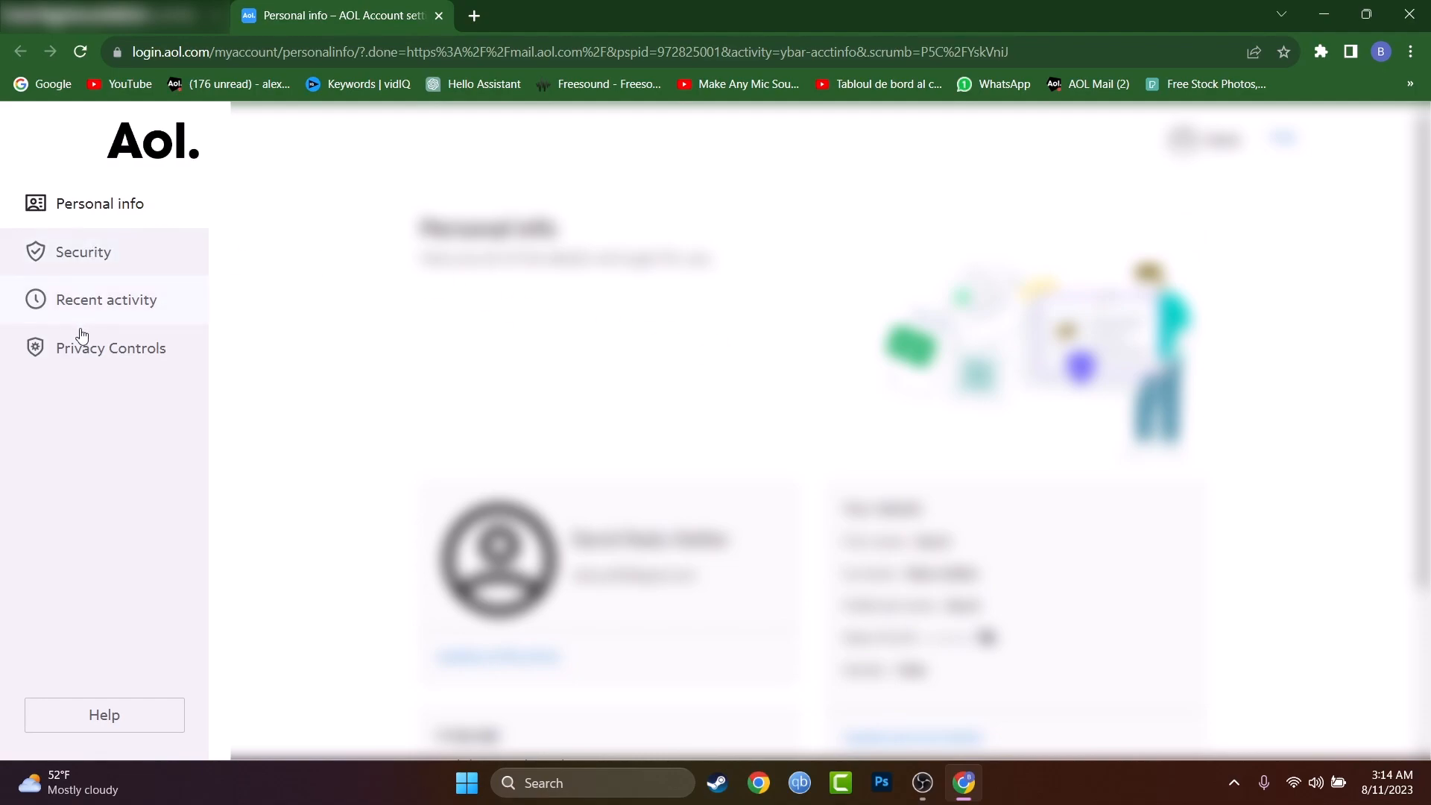
{"action": "left_click", "coordinate": [105, 299]}
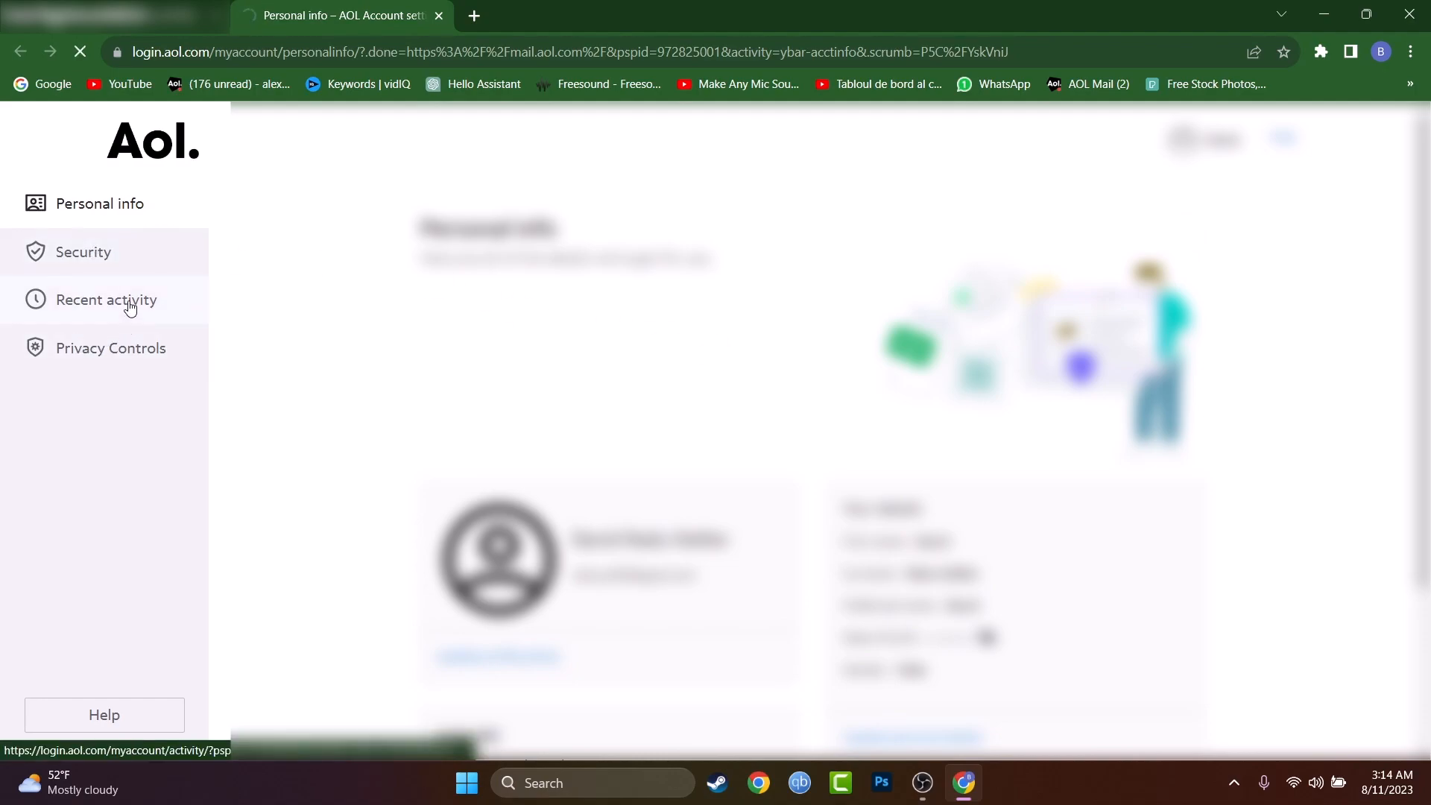
{"action": "left_click", "coordinate": [83, 252]}
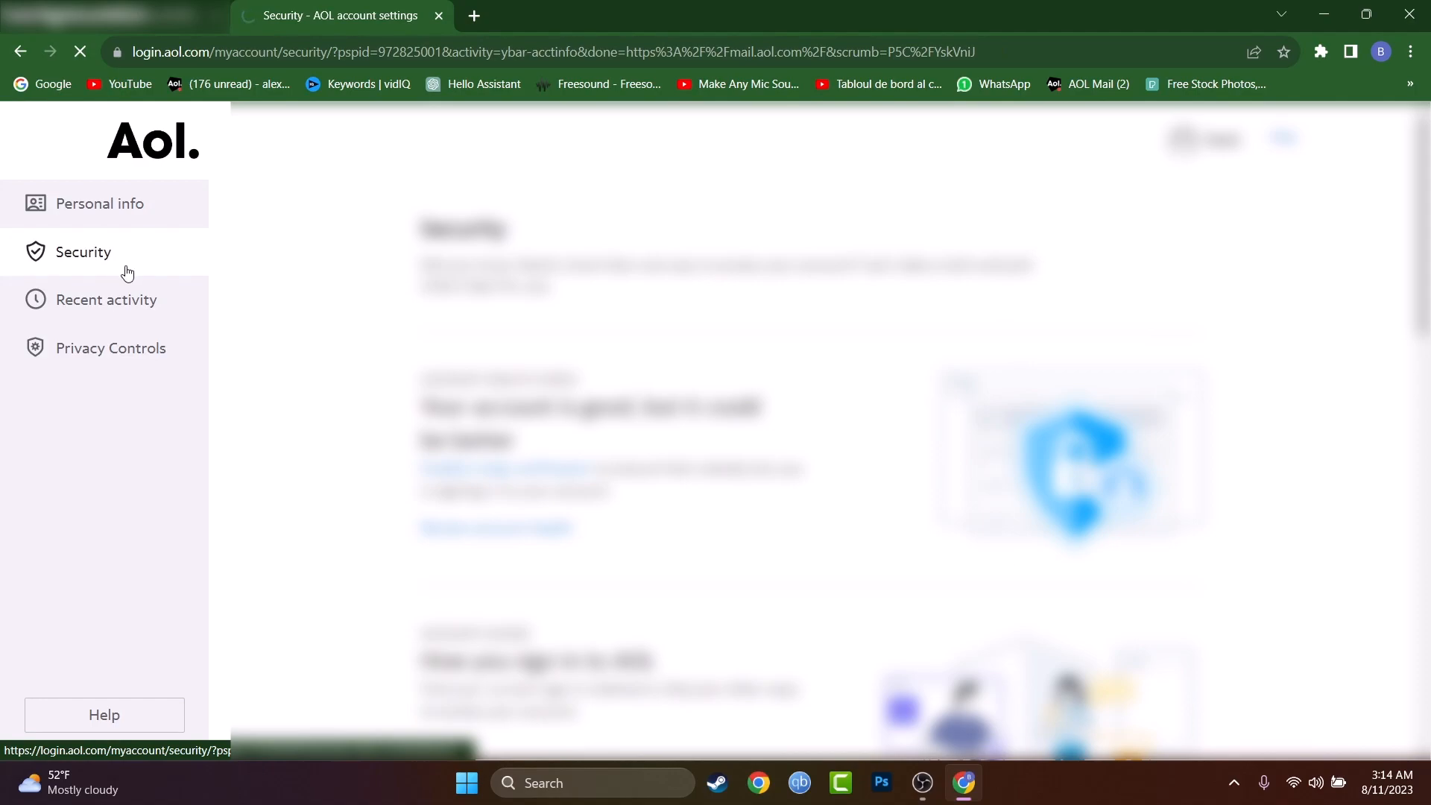
{"action": "left_click", "coordinate": [106, 299]}
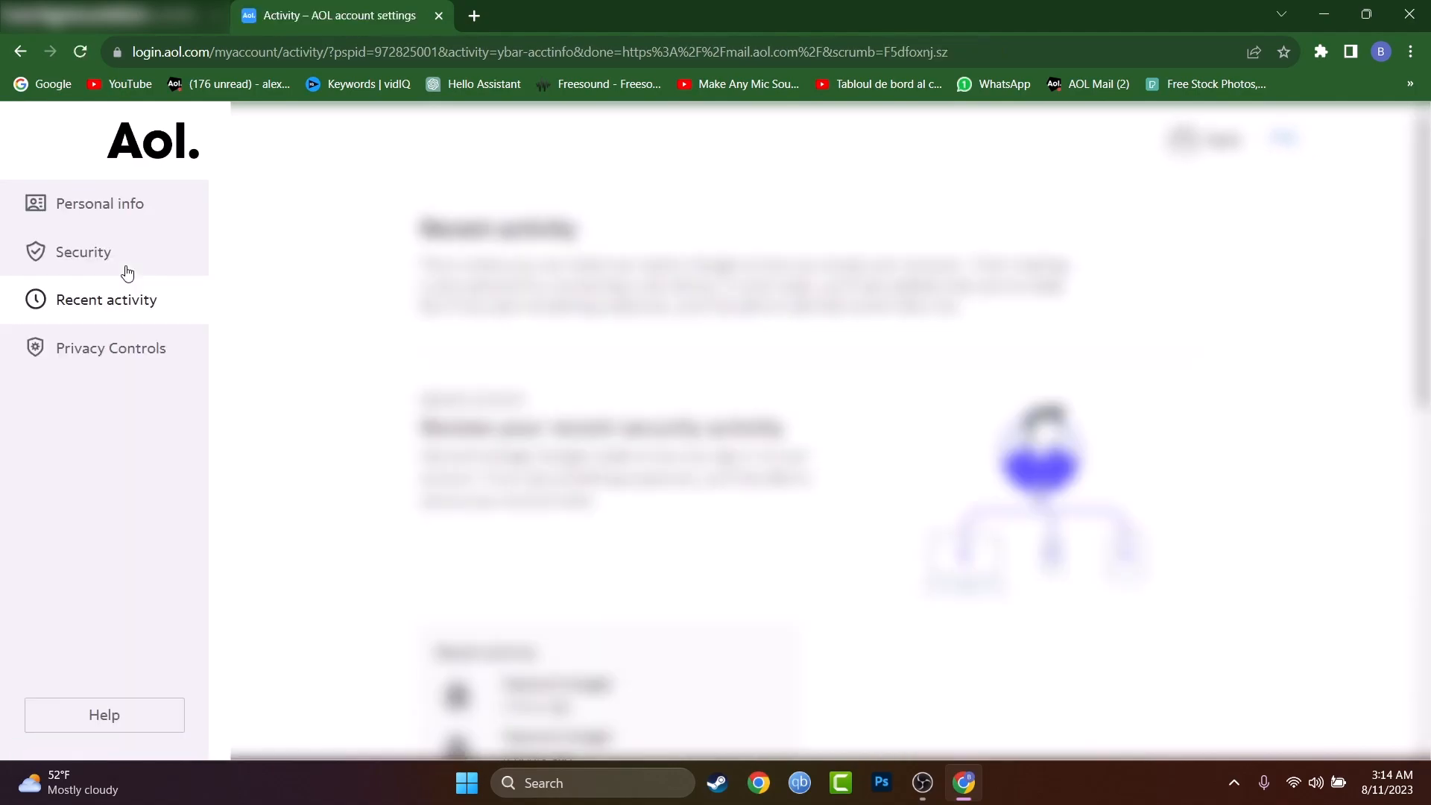
{"action": "mouse_move", "coordinate": [98, 203]}
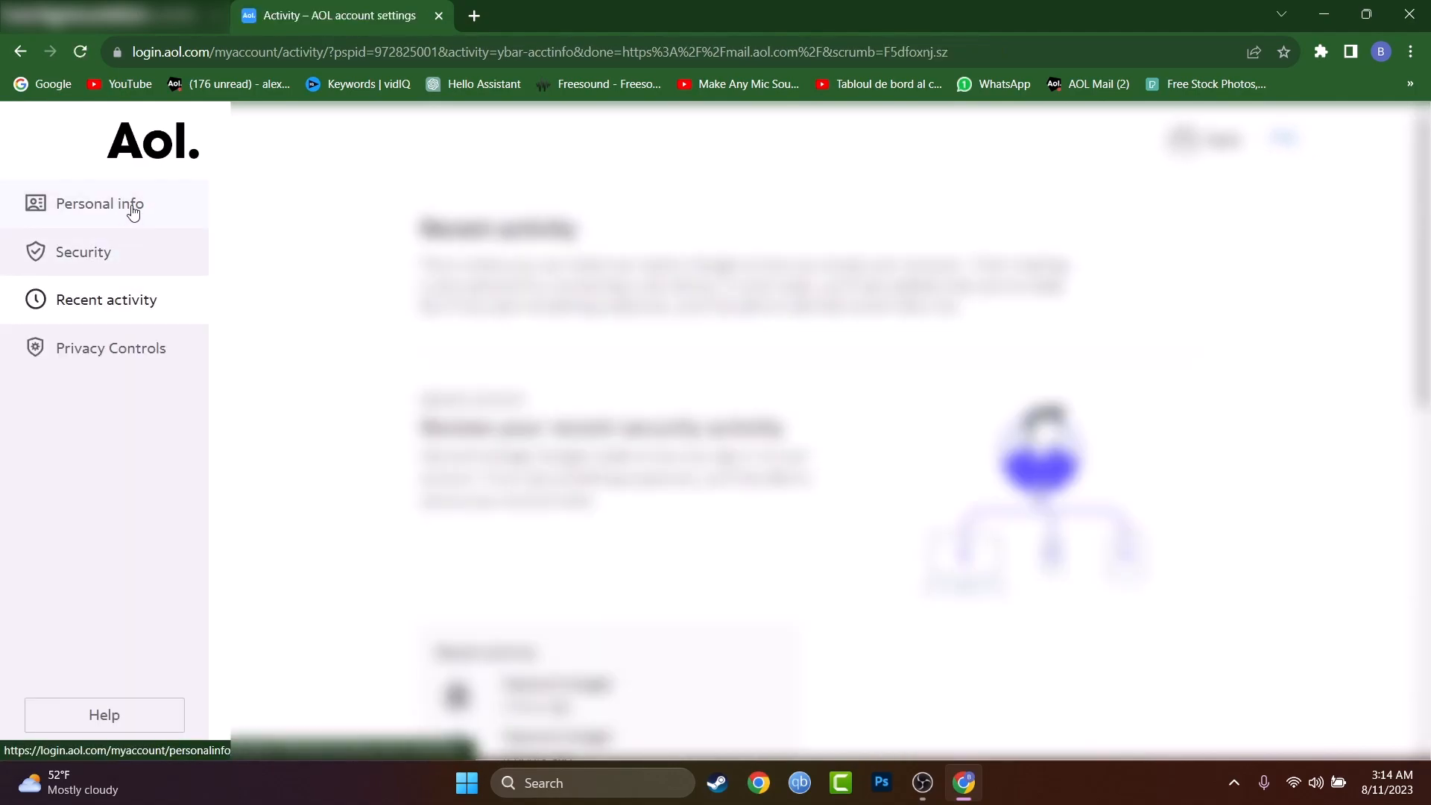
{"action": "left_click", "coordinate": [98, 204]}
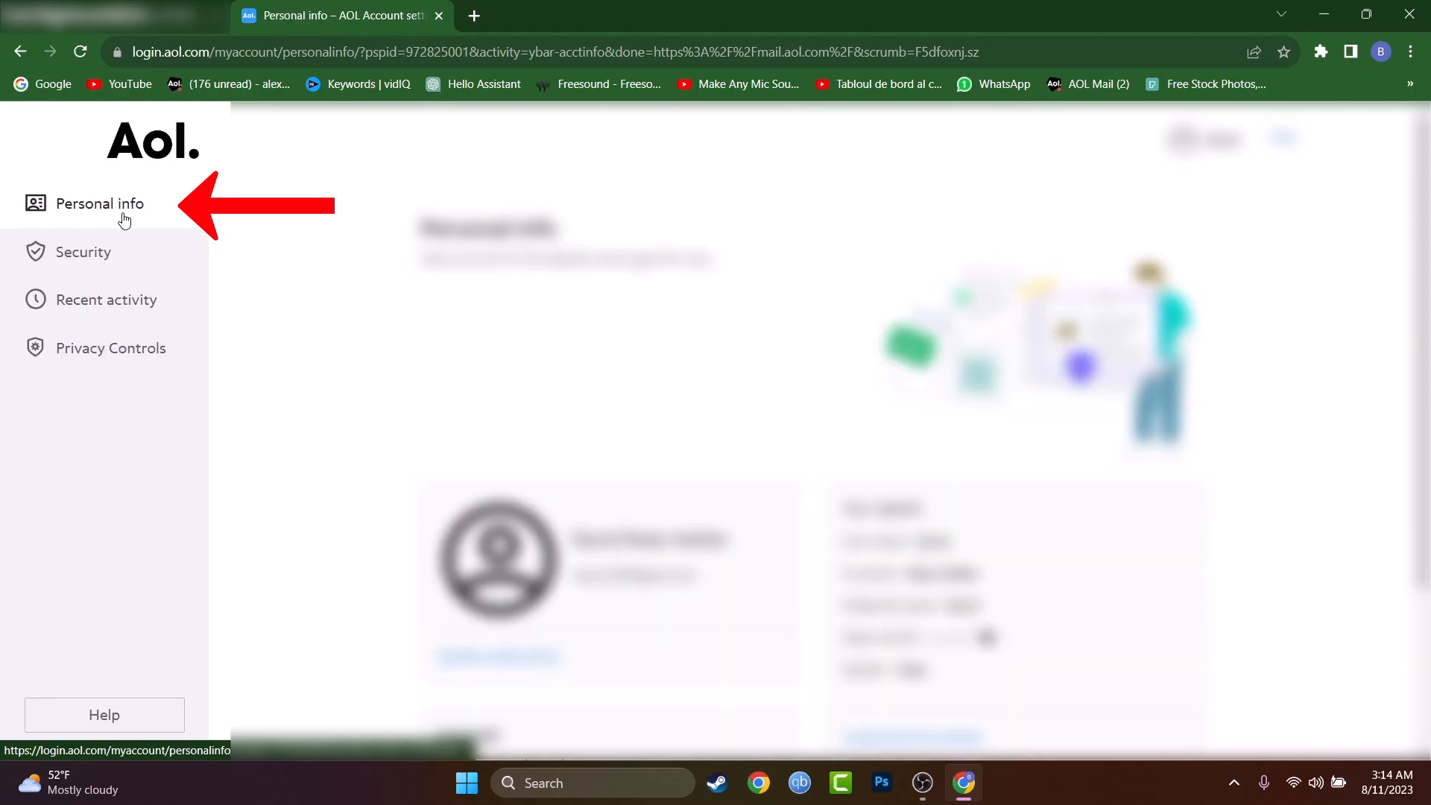
Step: Scroll down to the Language card and choose Update language
{"action": "scroll", "scroll_direction": "down", "scroll_amount": 3}
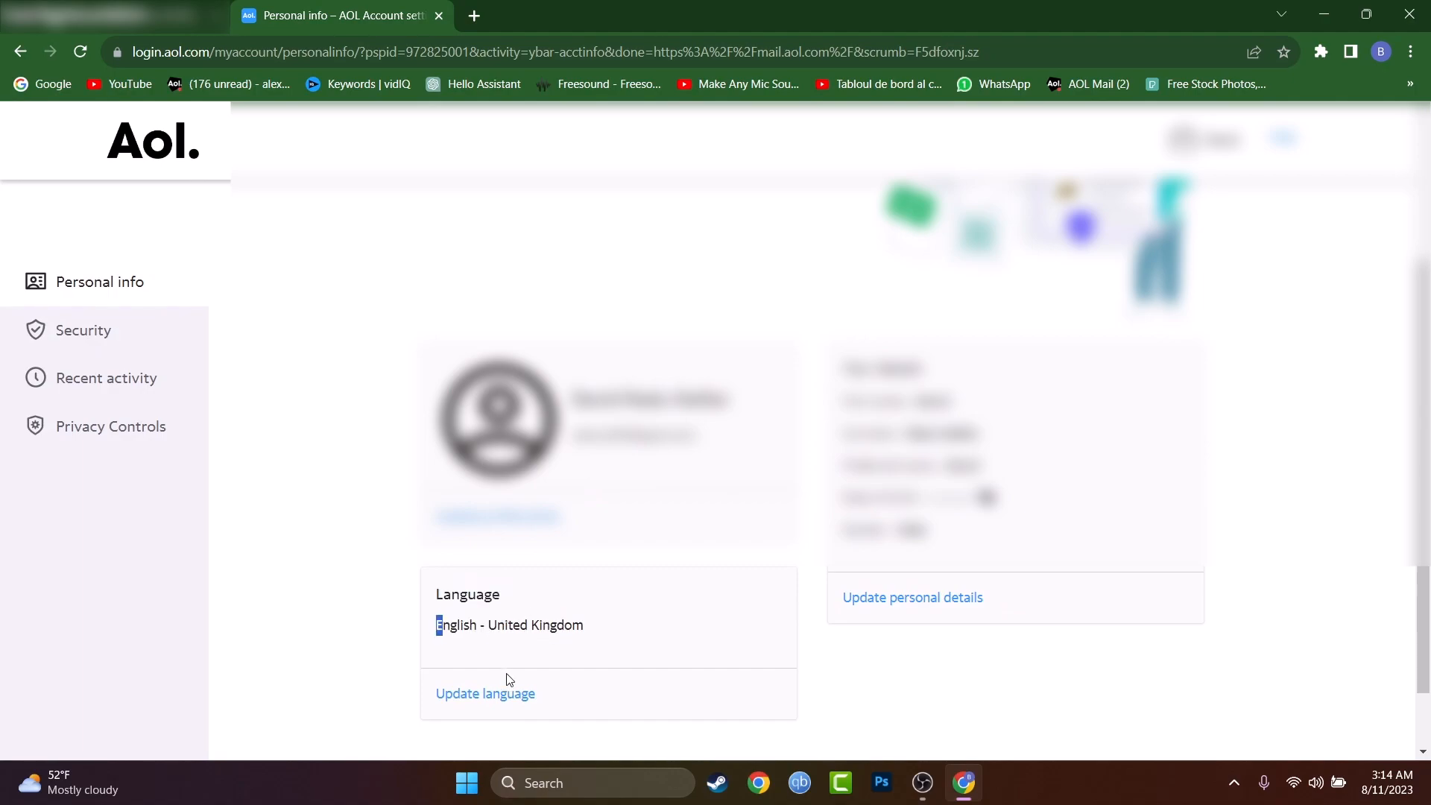
{"action": "mouse_move", "coordinate": [485, 694]}
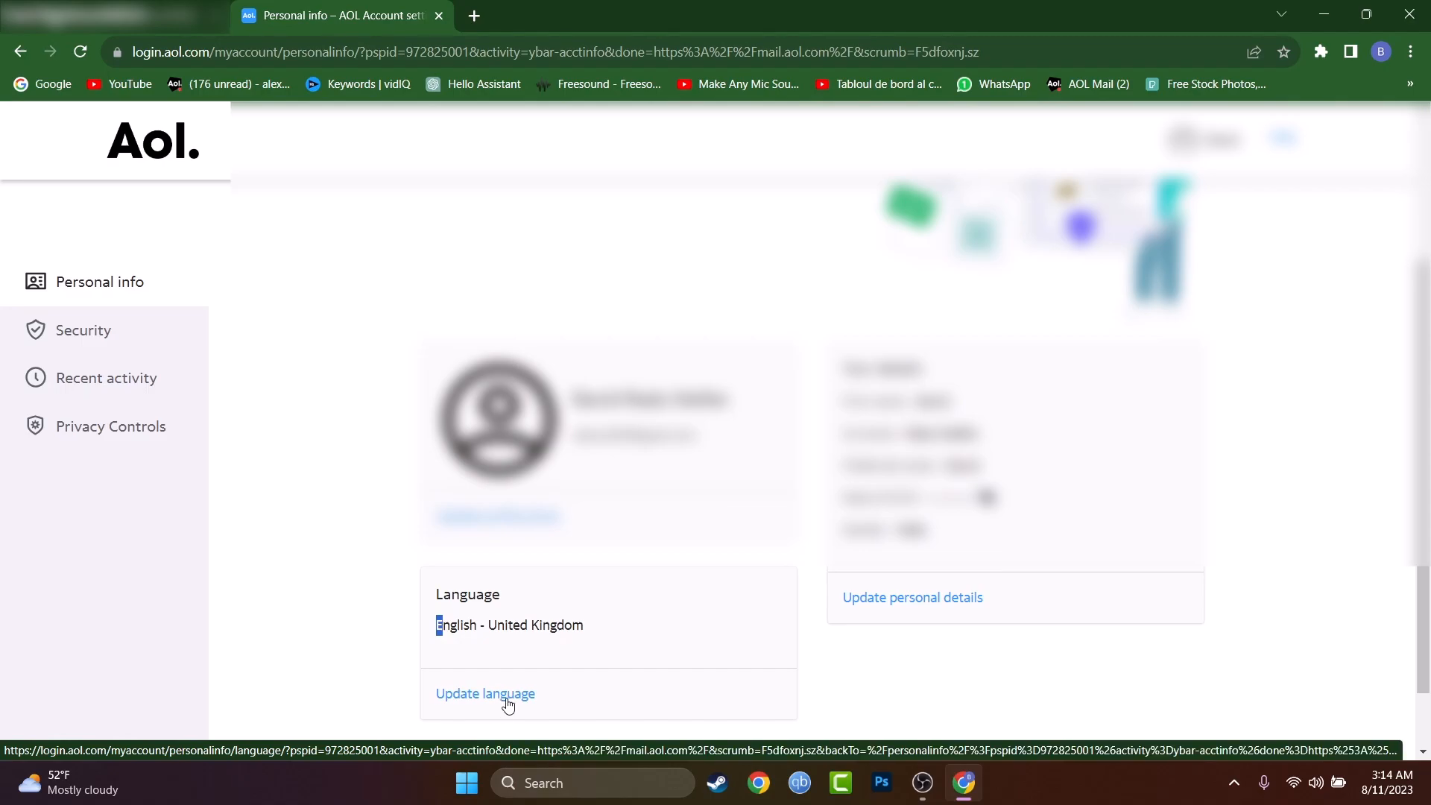
{"action": "left_click", "coordinate": [484, 693]}
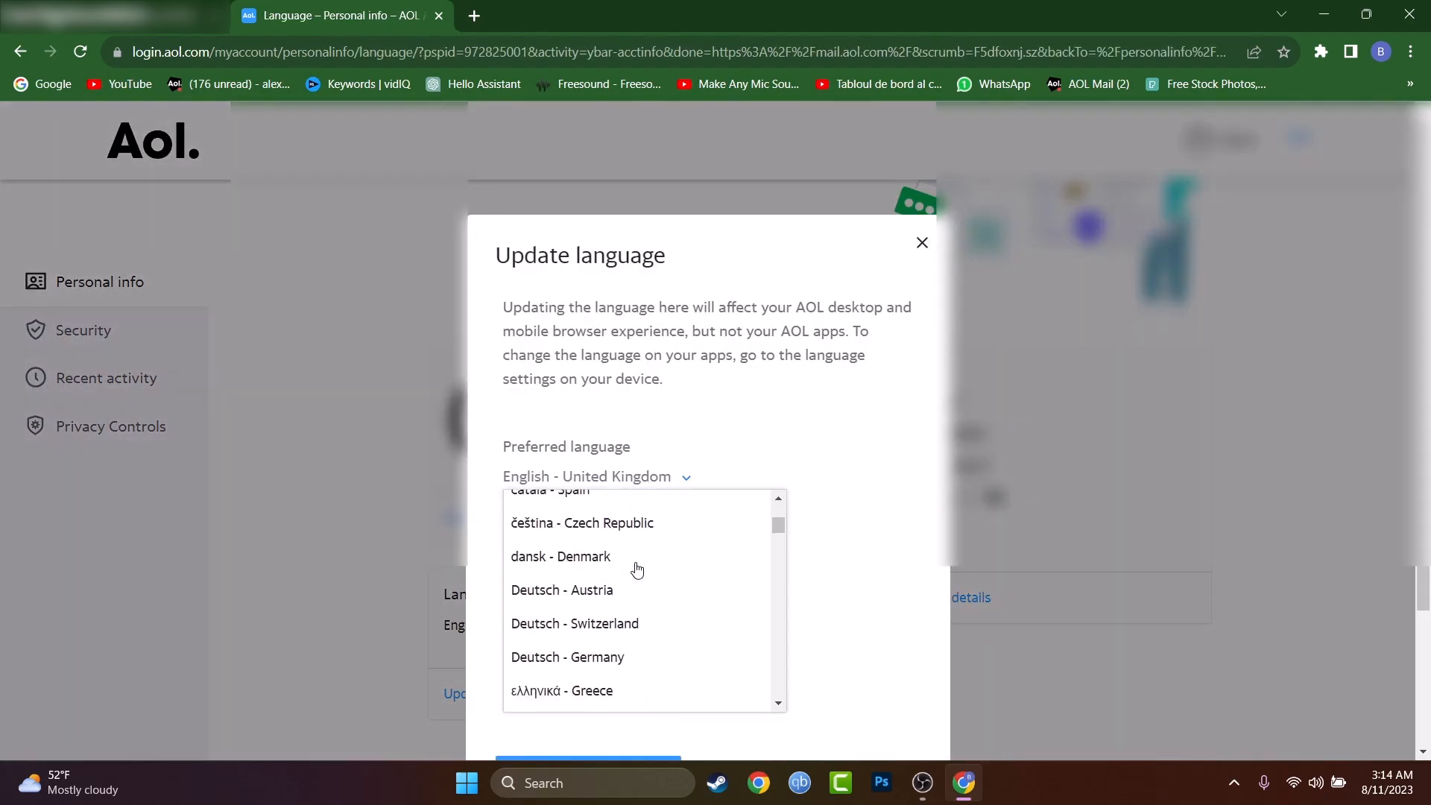
Step: Scroll the Preferred language list down toward English - United States
{"action": "scroll", "scroll_direction": "down", "scroll_amount": 3}
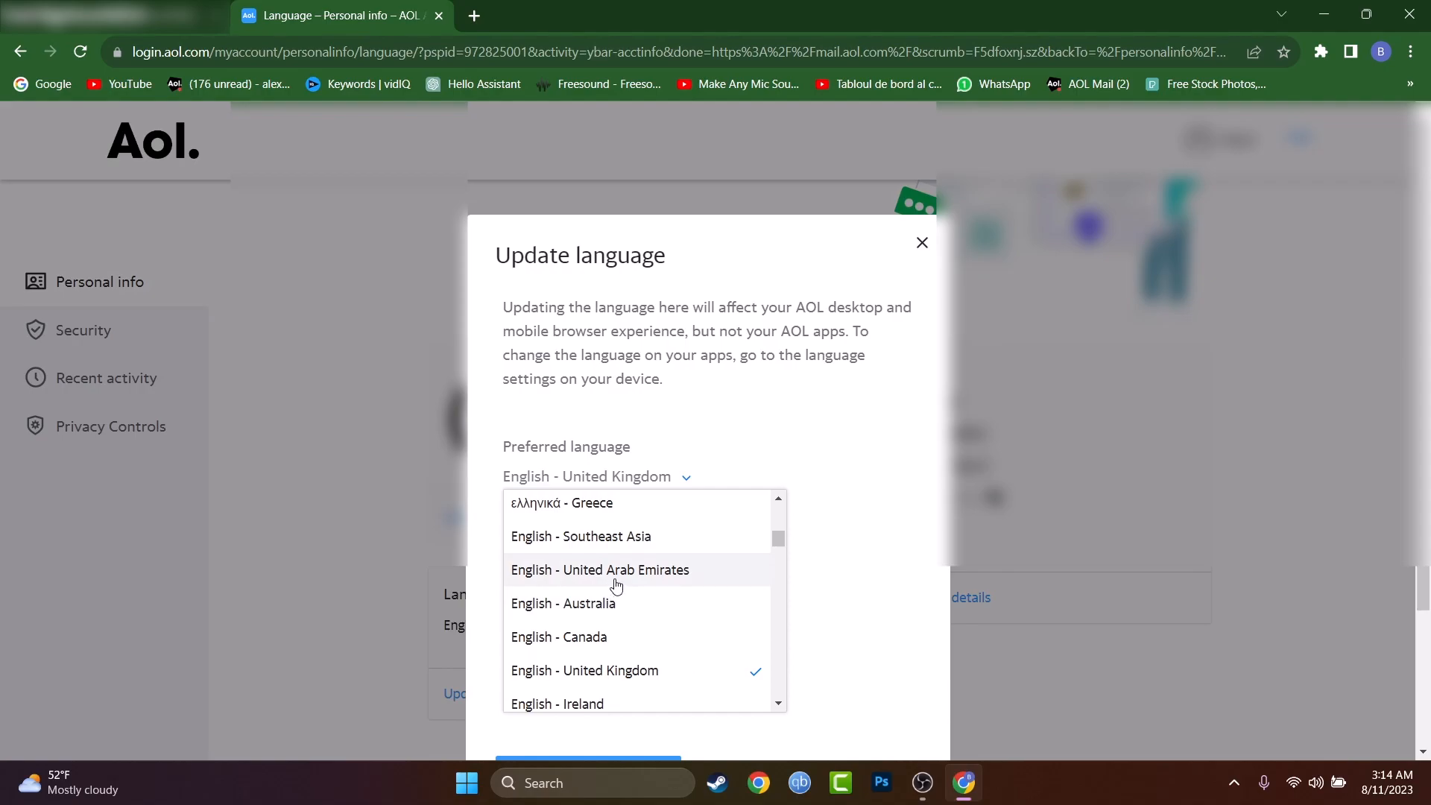
{"action": "mouse_move", "coordinate": [606, 606]}
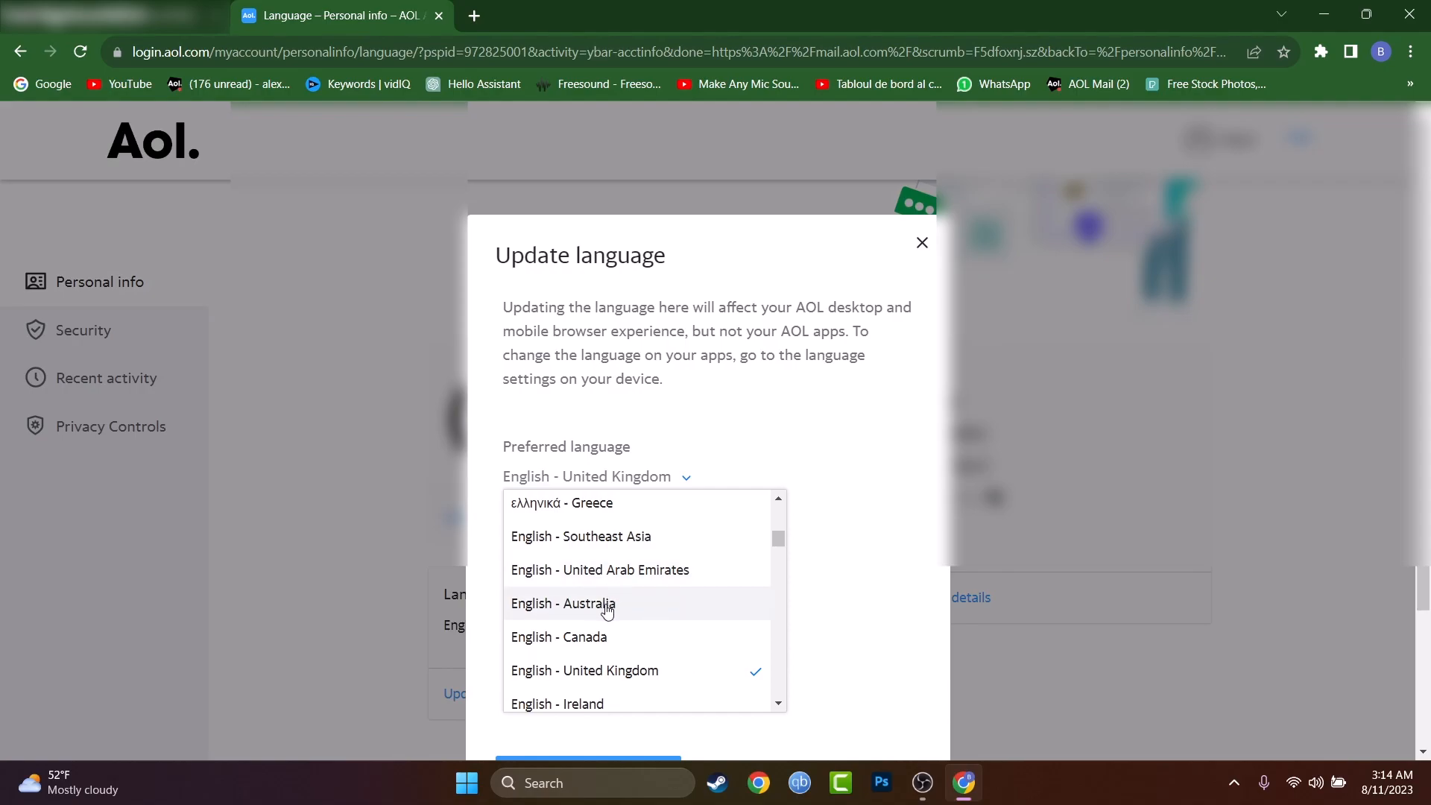
{"action": "scroll", "scroll_direction": "down", "scroll_amount": 3}
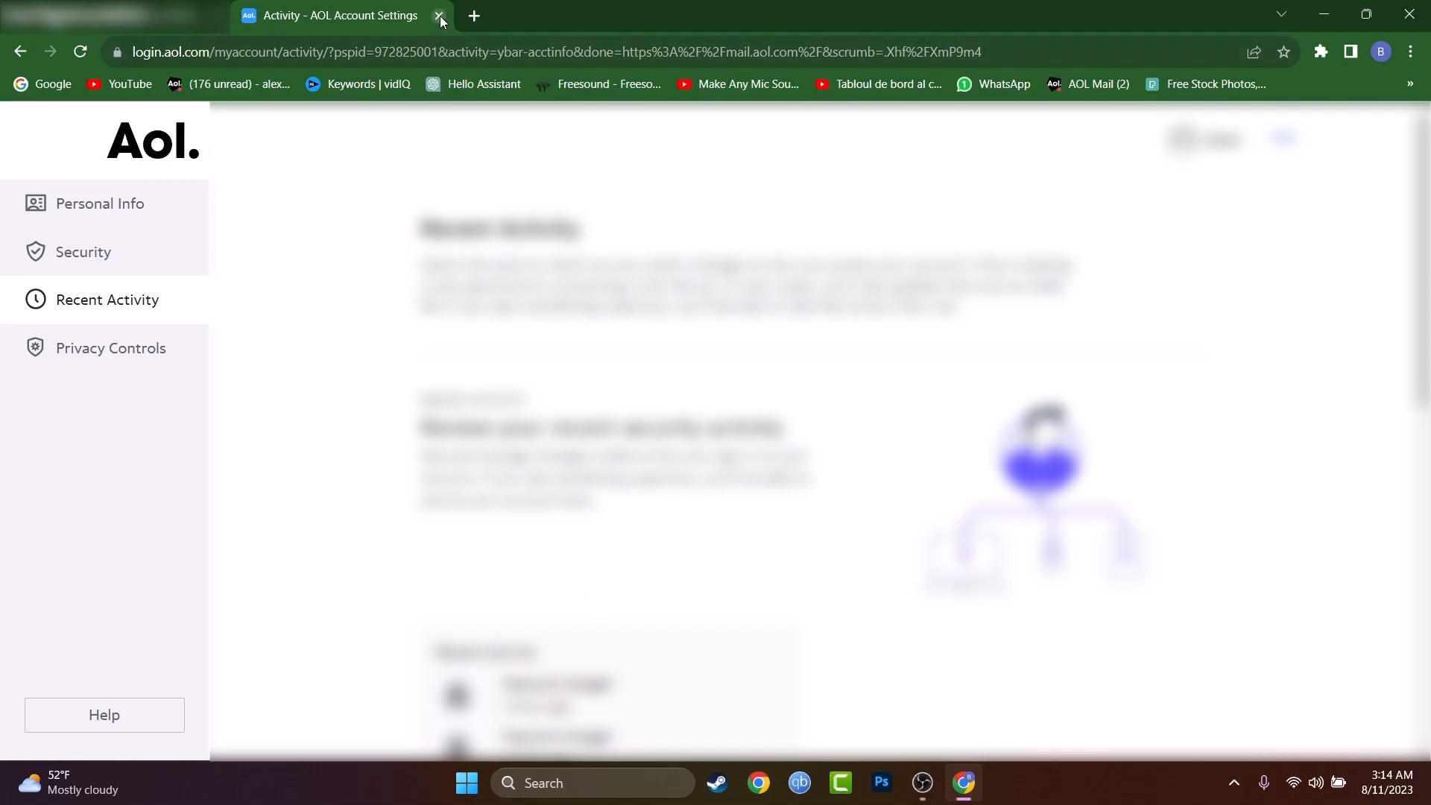
{"action": "mouse_move", "coordinate": [439, 20]}
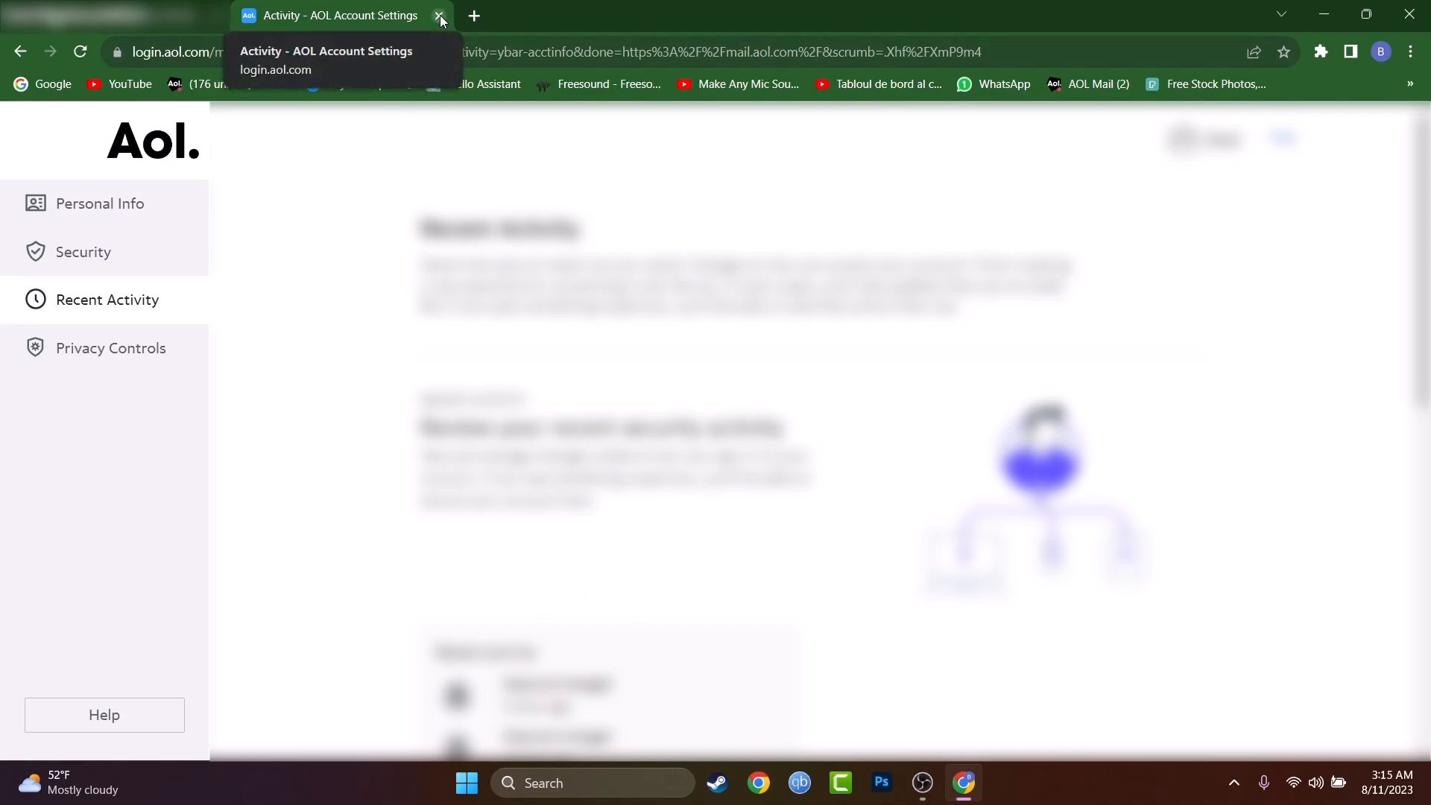
Step: Close the AOL Account Settings browser tab, leaving AOL Mail on Today on AOL
{"action": "left_click", "coordinate": [439, 16]}
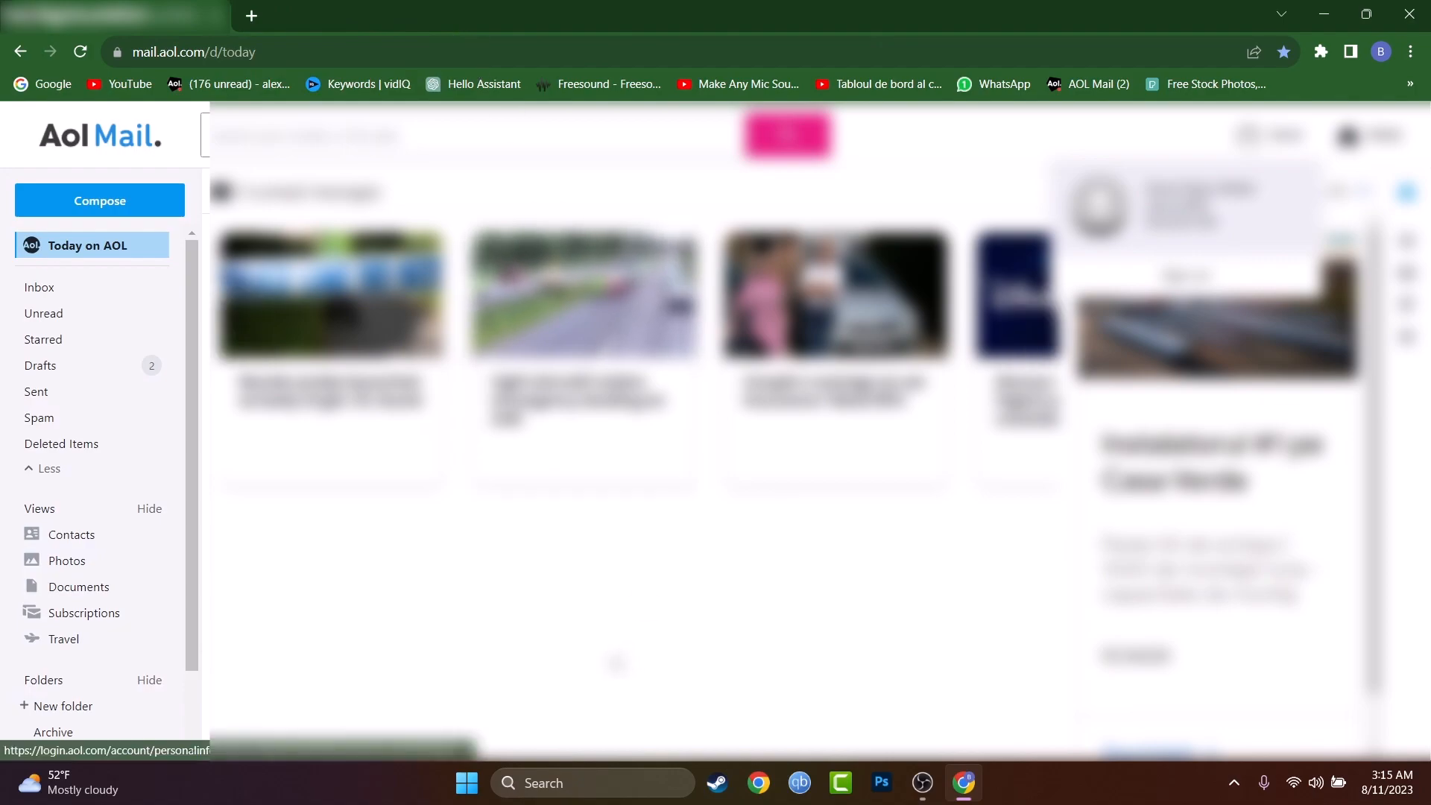